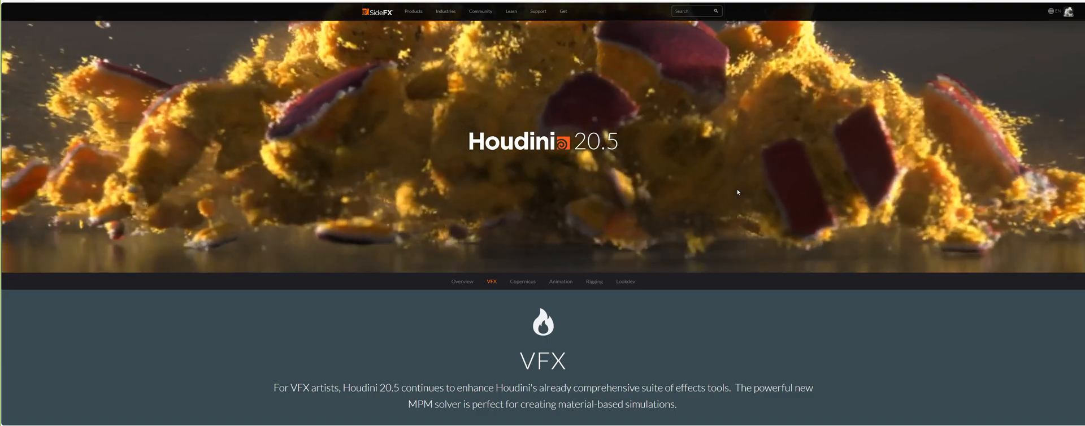
# Scroll past the hero banner to the VFX feature cards for MPM, Car Rig and Vellum Fluids
pyautogui.scroll(-3)
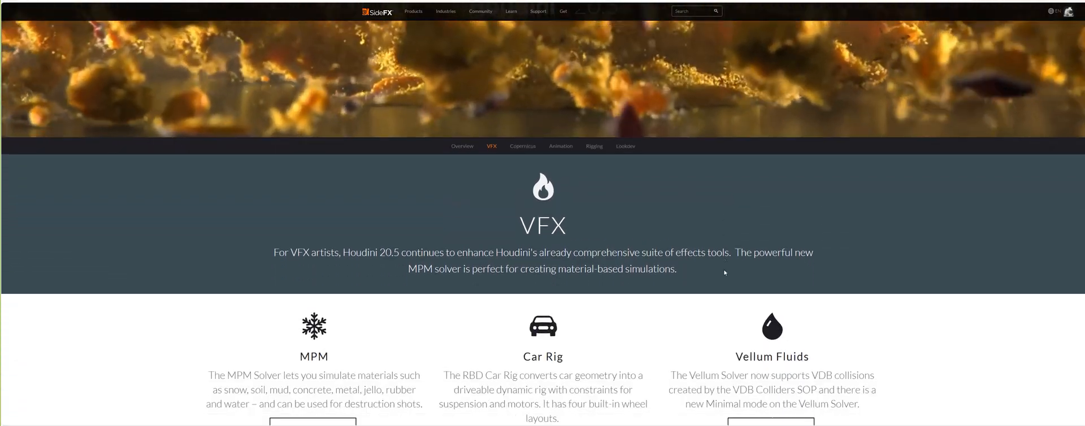
pyautogui.scroll(-3)
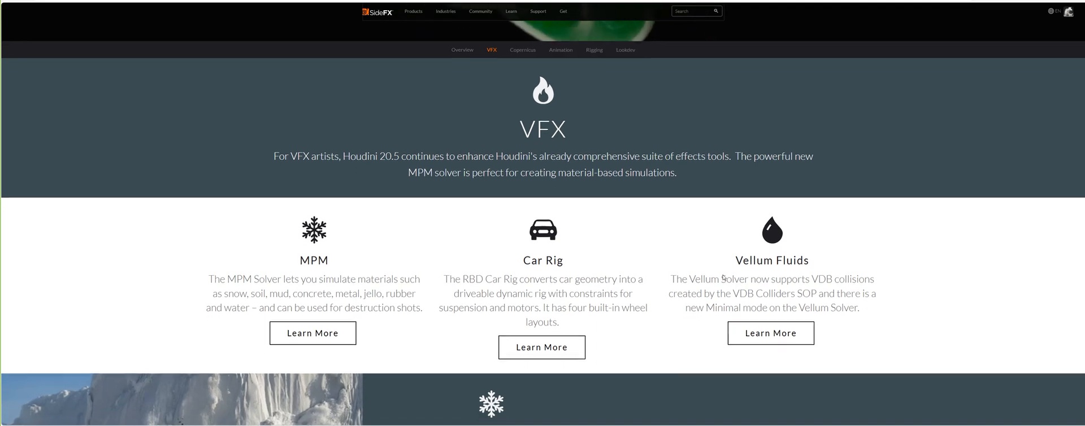
pyautogui.scroll(-3)
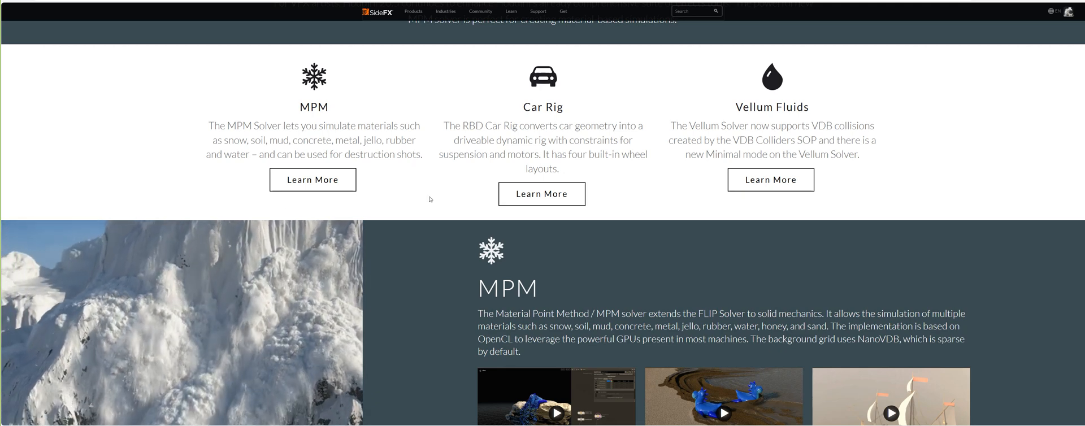
# Scroll through the MPM solver overview down to the MPM Snow FX video grid
pyautogui.scroll(-3)
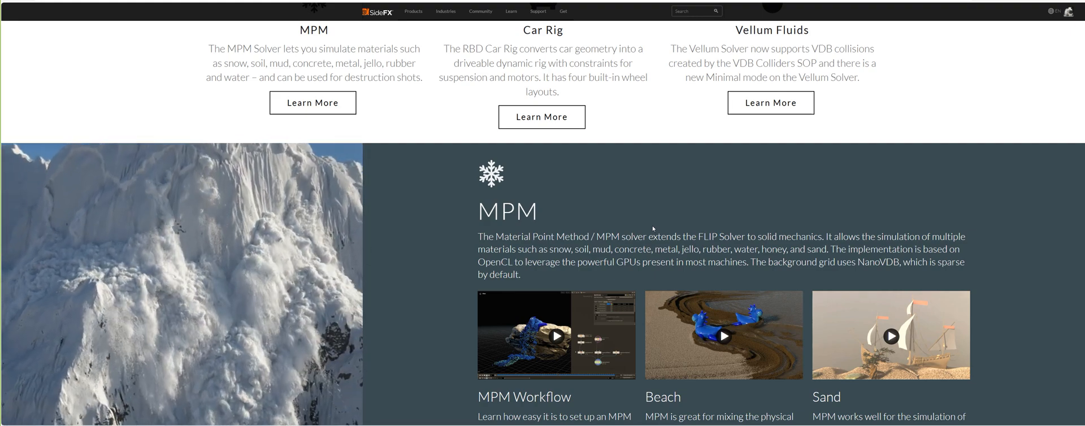
pyautogui.scroll(-3)
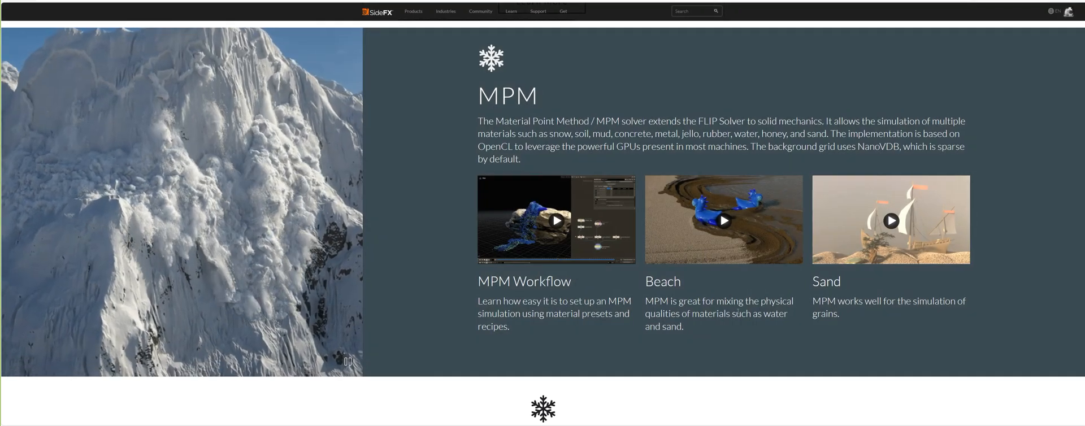
pyautogui.scroll(-3)
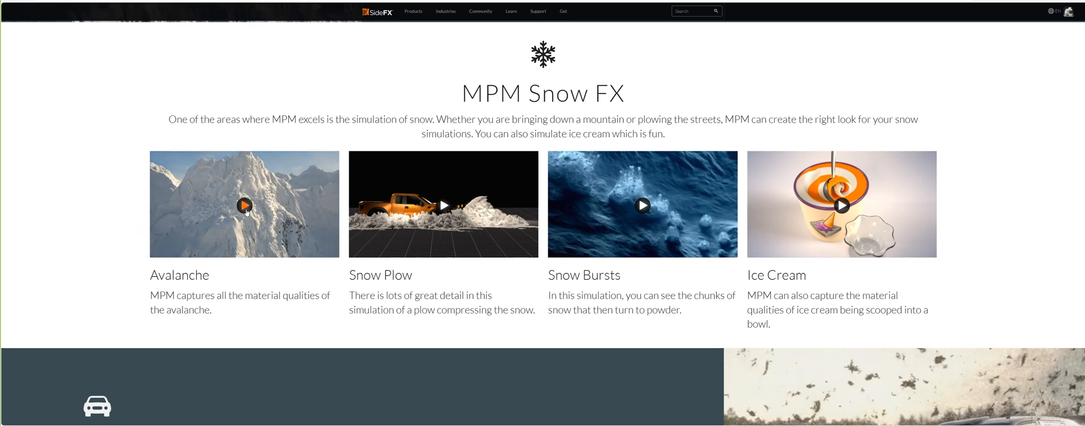
pyautogui.click(244, 205)
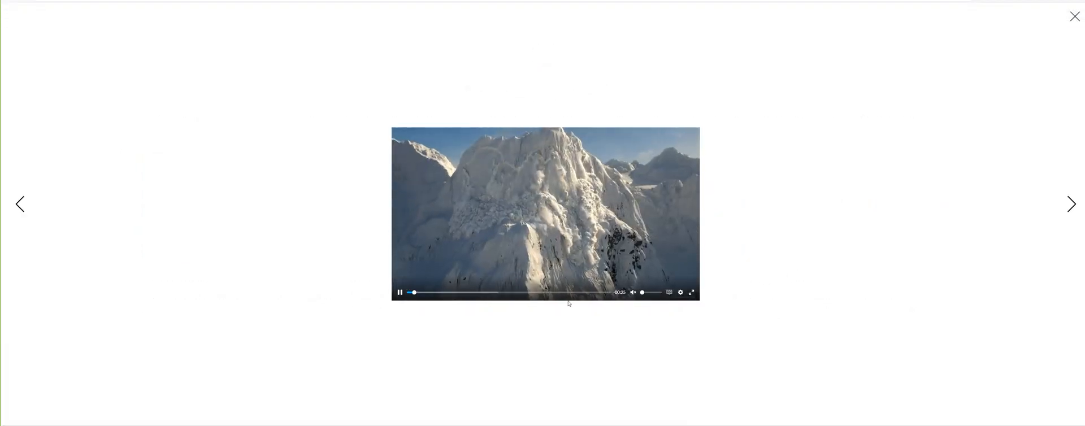
pyautogui.click(1073, 16)
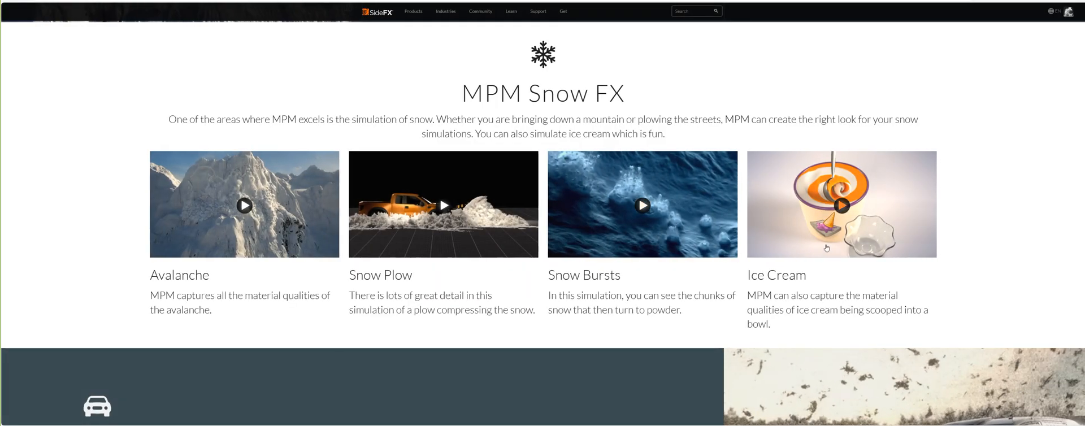
# Scroll past the MPM Car FX examples to the MPM Destruction FX video grid
pyautogui.scroll(-3)
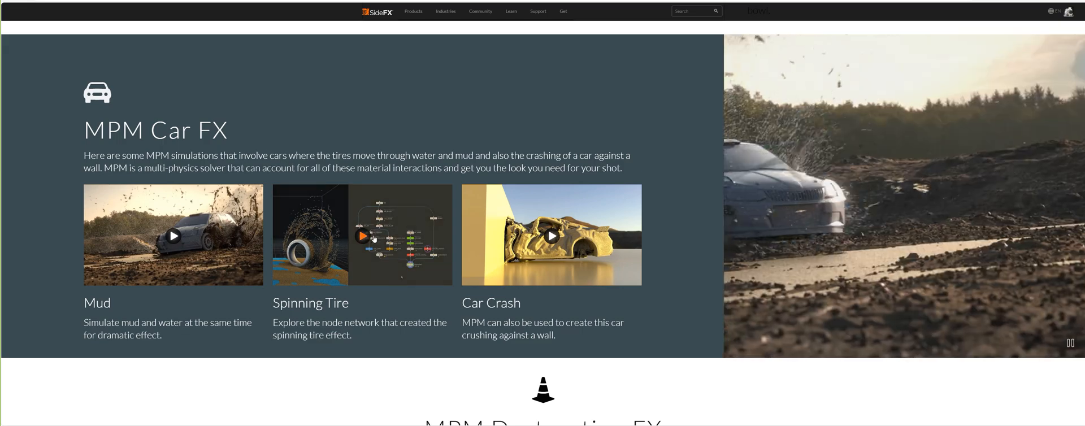
pyautogui.scroll(-3)
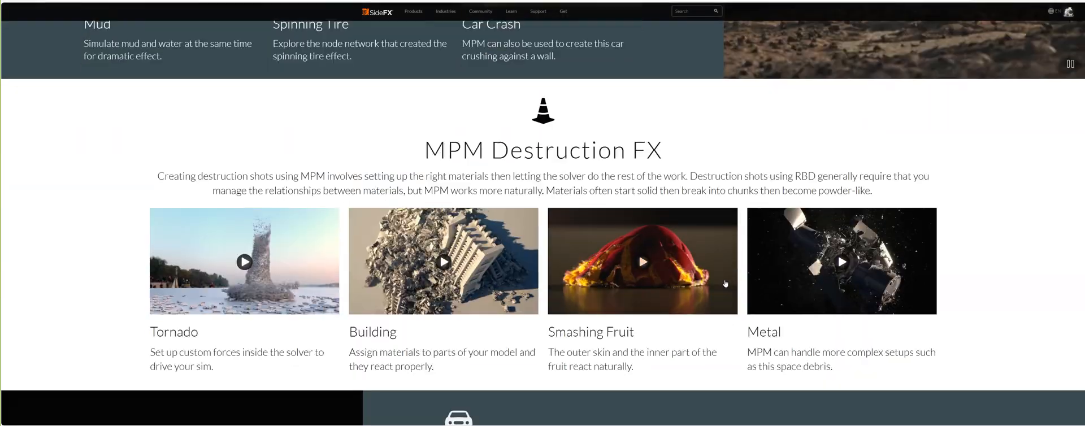
pyautogui.scroll(-3)
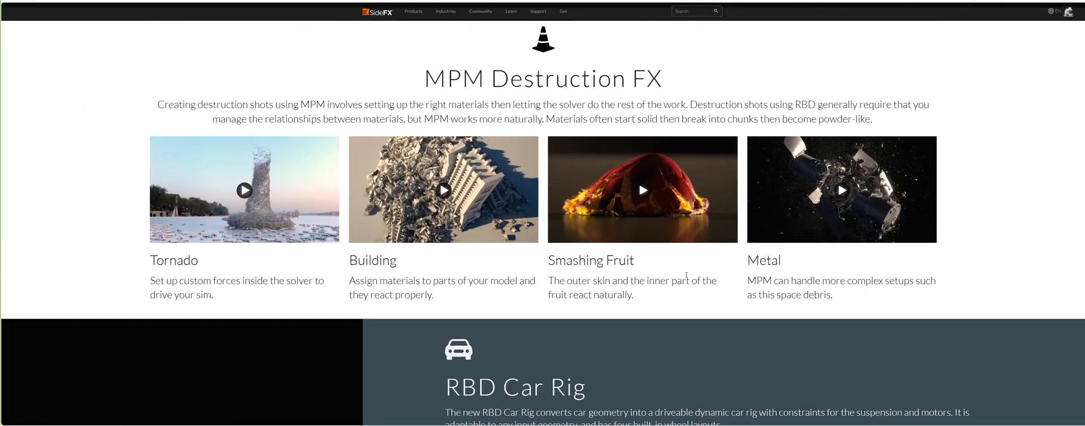
pyautogui.moveTo(518, 261)
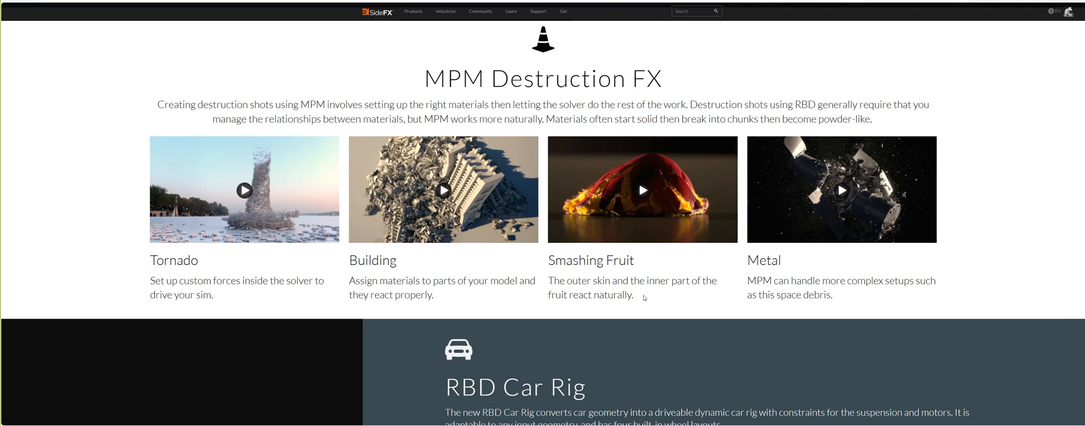
# Scroll down from MPM Destruction FX to the RBD Car Rig and Suspension videos
pyautogui.scroll(-3)
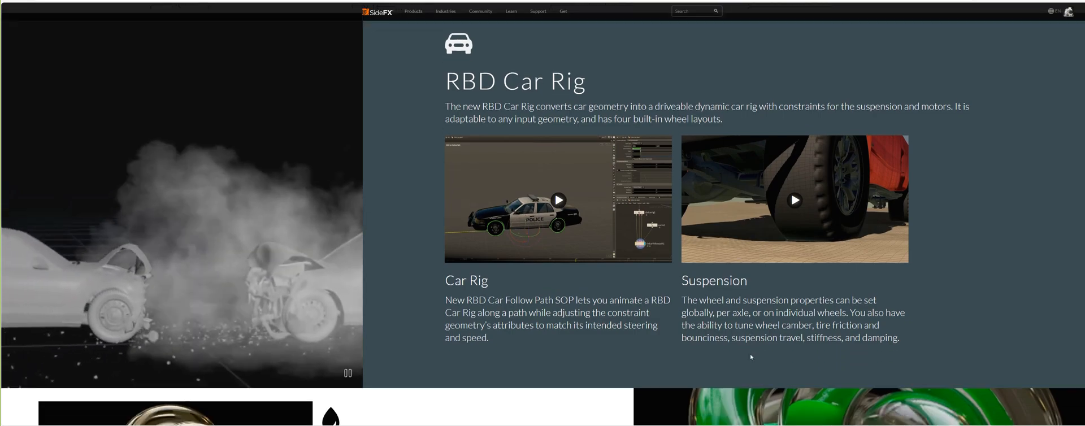
pyautogui.scroll(-3)
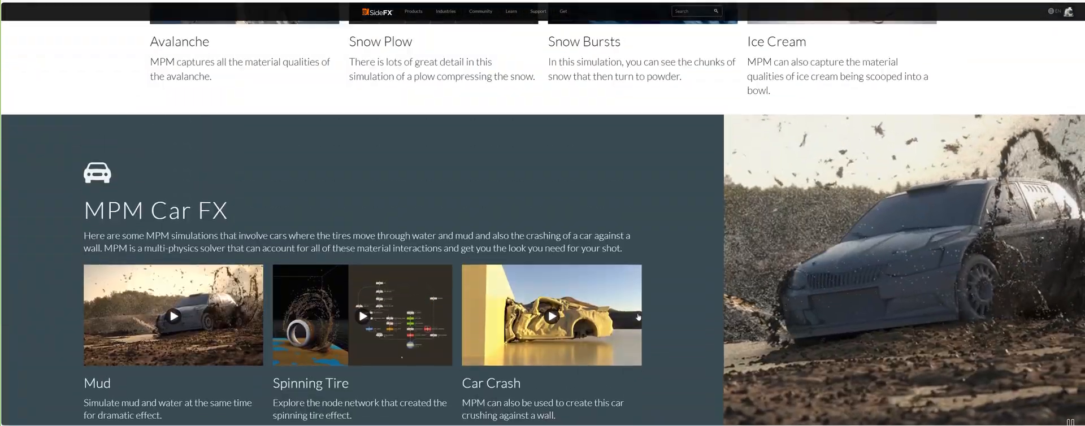
# Scroll back up to the Houdini 20.5 banner and the VFX introduction
pyautogui.scroll(3)
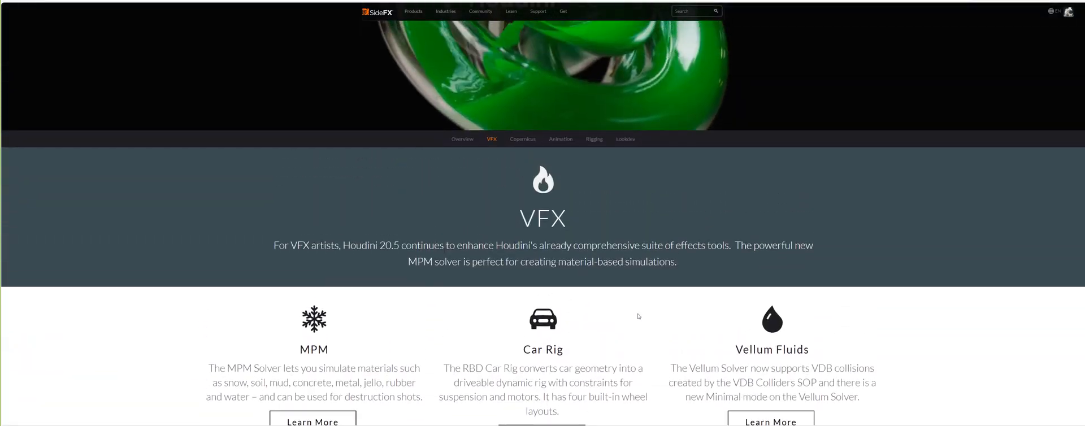
pyautogui.scroll(3)
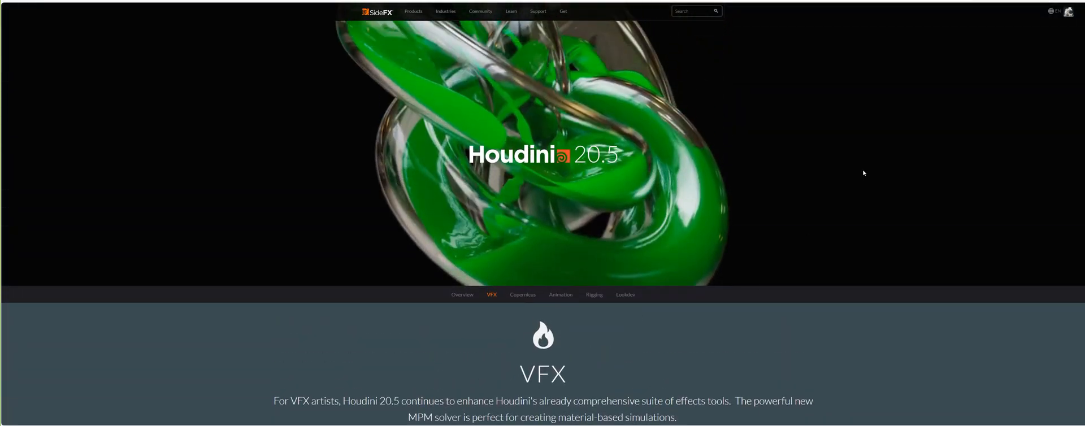
pyautogui.moveTo(926, 186)
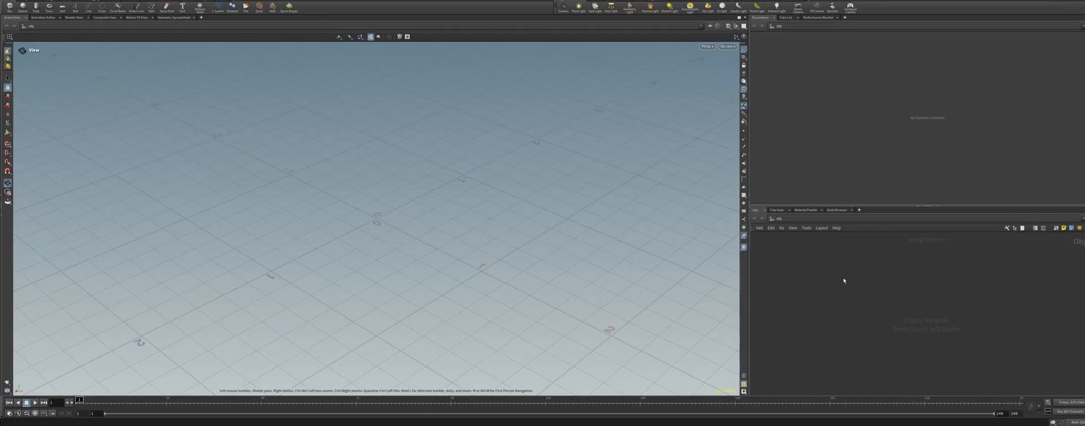
pyautogui.moveTo(816, 281)
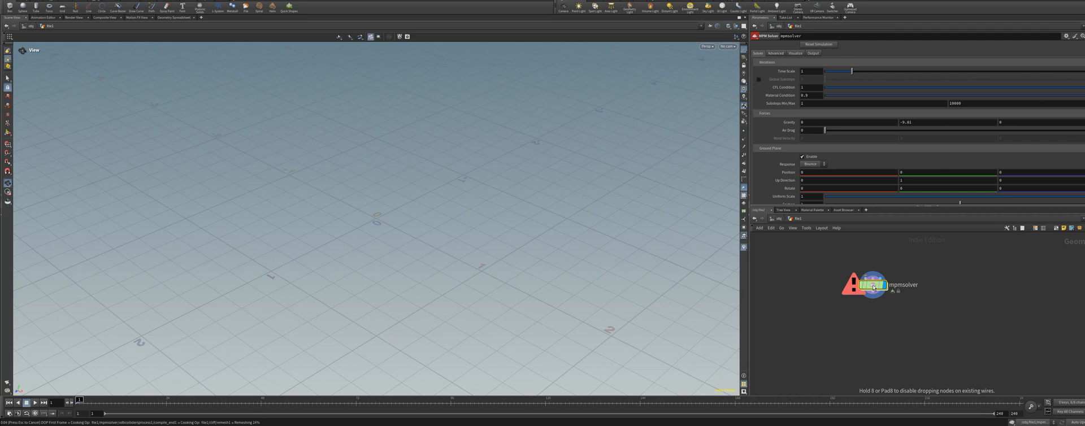
pyautogui.moveTo(722, 227)
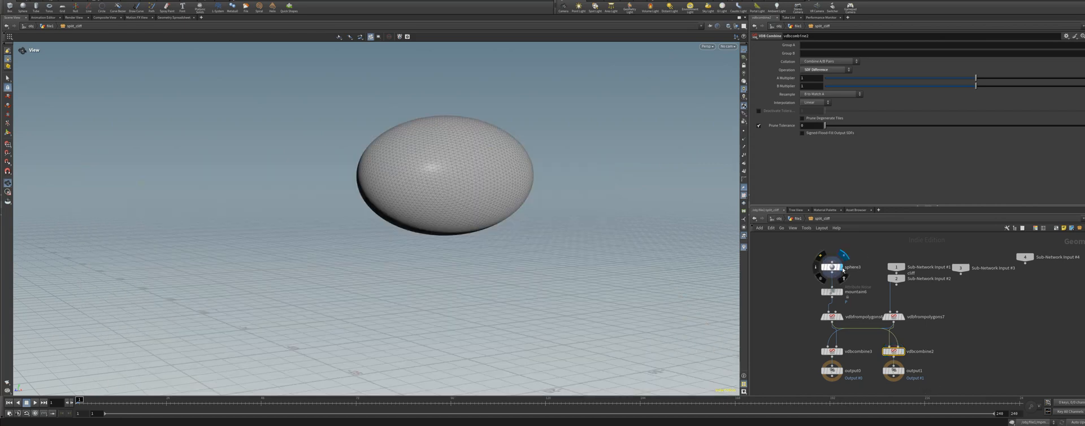
# Set the cliff-cutting sphere3's Uniform Scale to 16 in its parameters
pyautogui.click(852, 267)
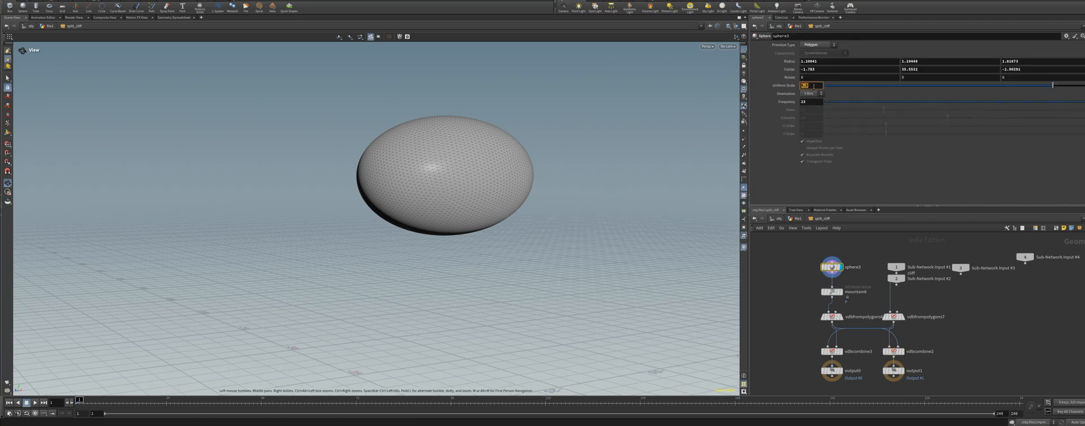
pyautogui.write('16')
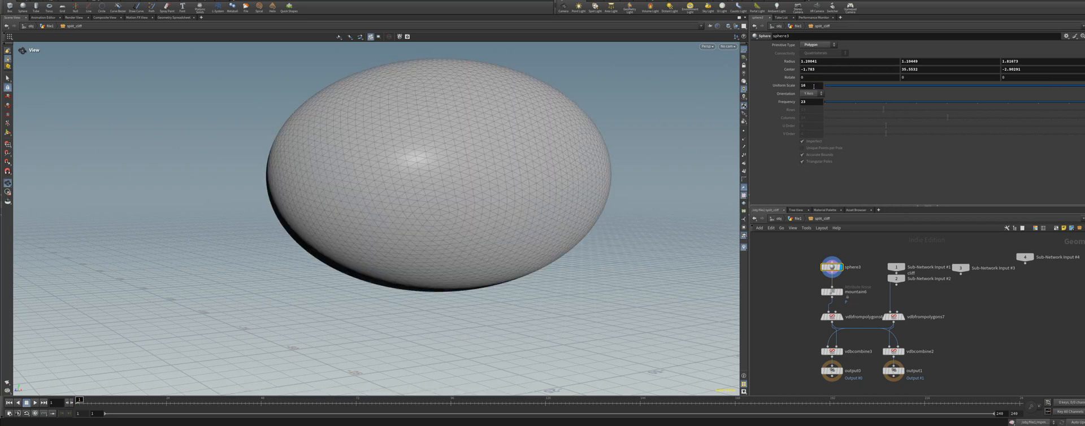
pyautogui.tripleClick(805, 84)
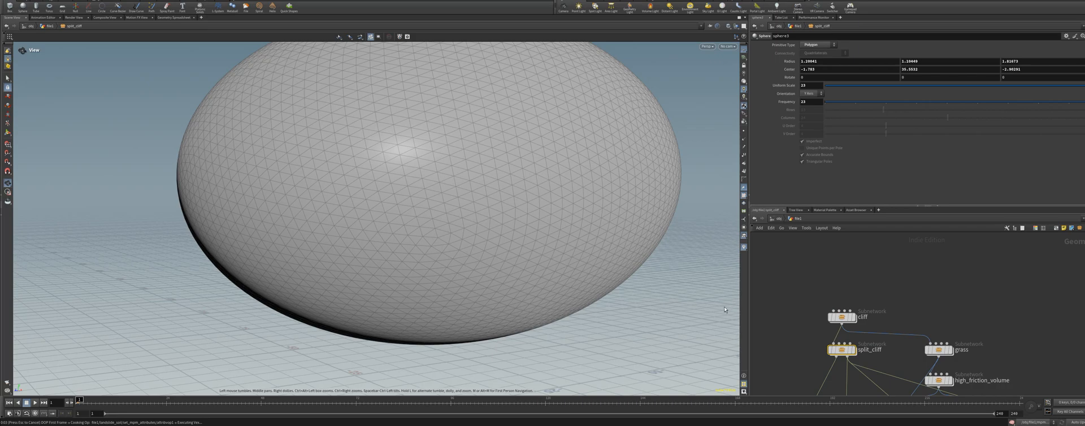
# Display split_cliff and orbit around the grassy chunk over the red wireframe slope
pyautogui.click(868, 349)
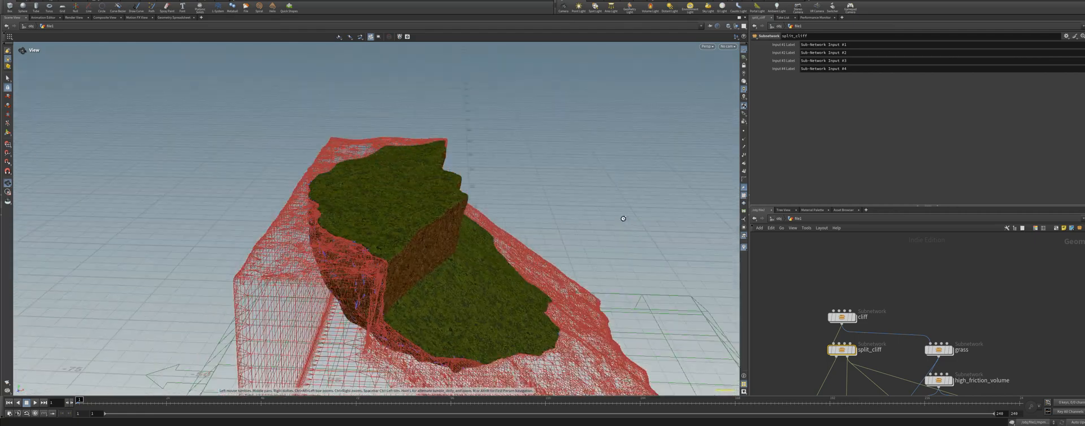
pyautogui.moveTo(622, 219); pyautogui.dragTo(506, 212)
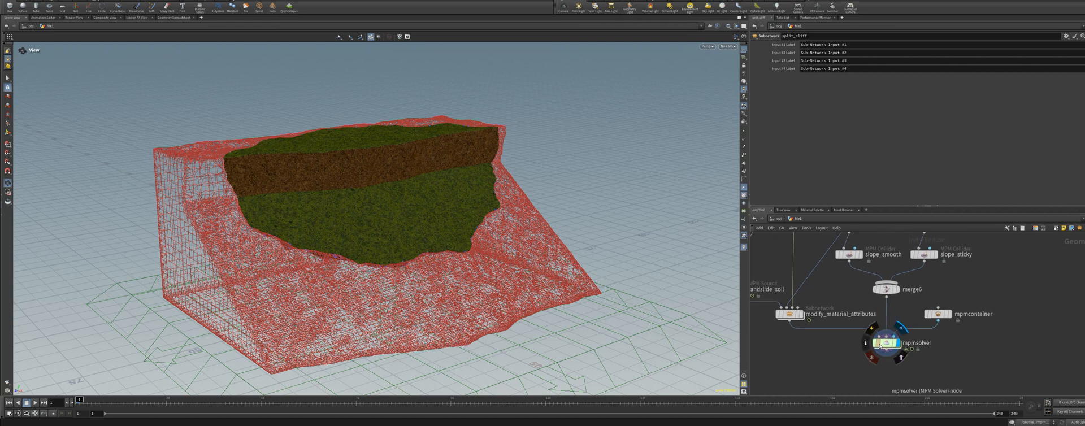
# Show the mpmsolver's Visualize settings with the Particles display options expanded
pyautogui.click(883, 342)
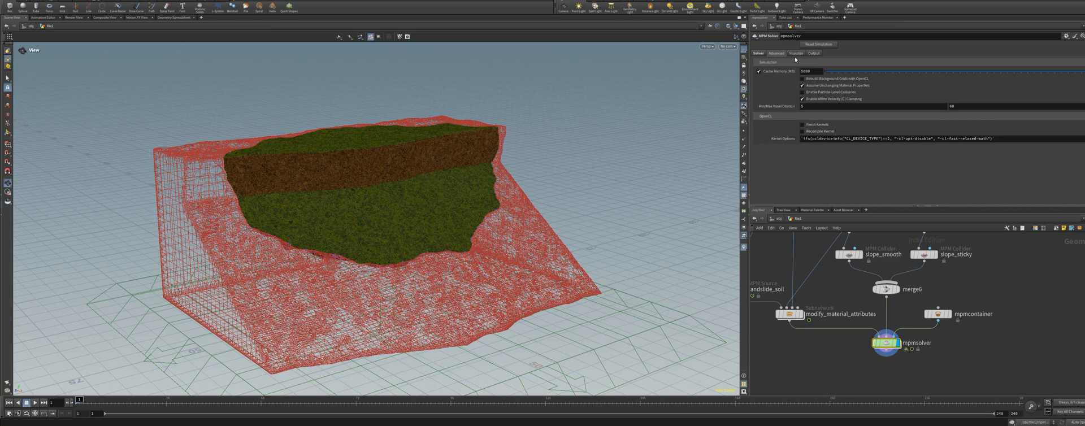
pyautogui.click(795, 53)
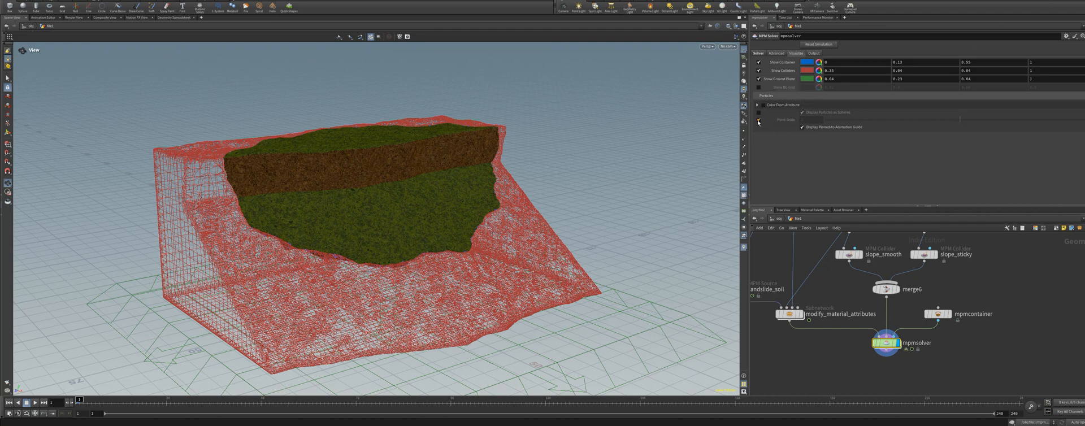
pyautogui.click(759, 120)
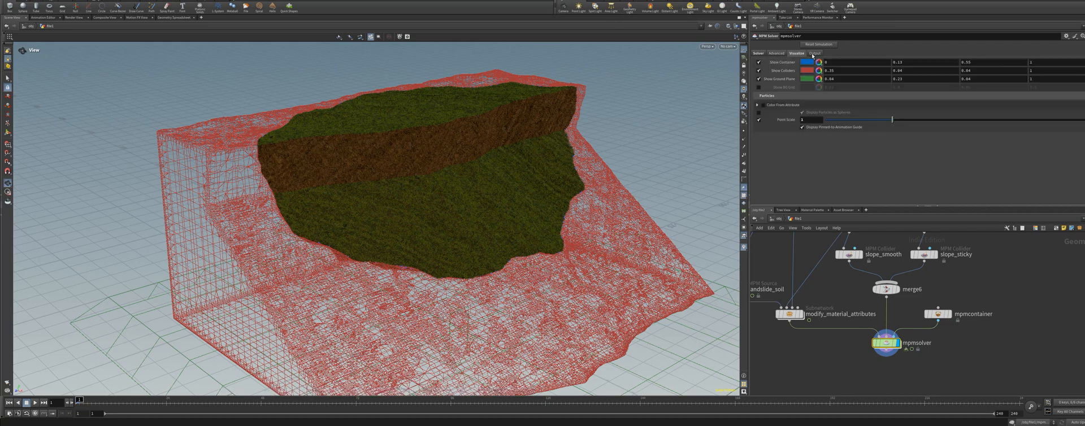
# Review the mpmsolver's Output attributes, then return to its Solver settings
pyautogui.click(814, 53)
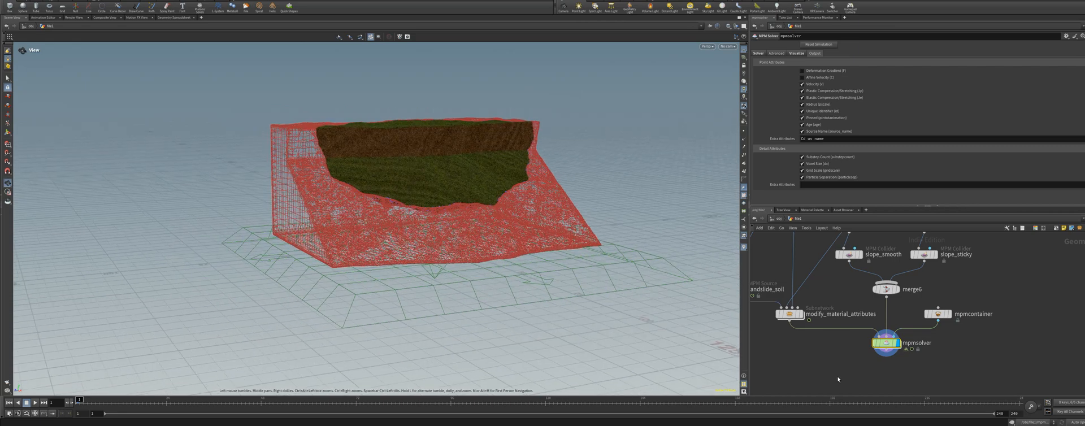
pyautogui.click(758, 53)
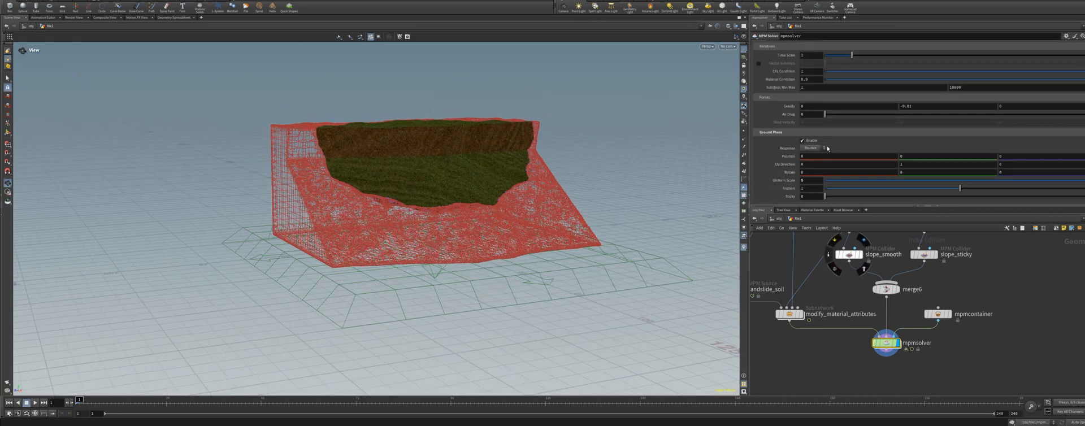